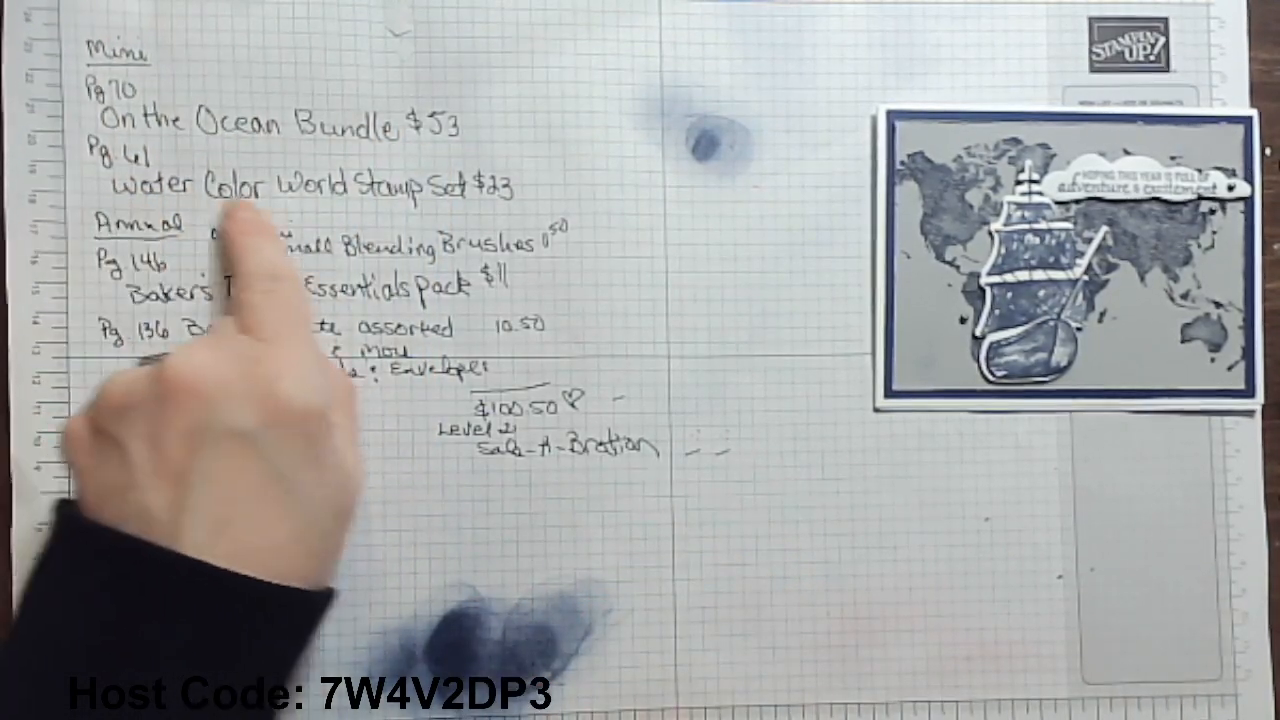
pyautogui.moveTo(430, 280)
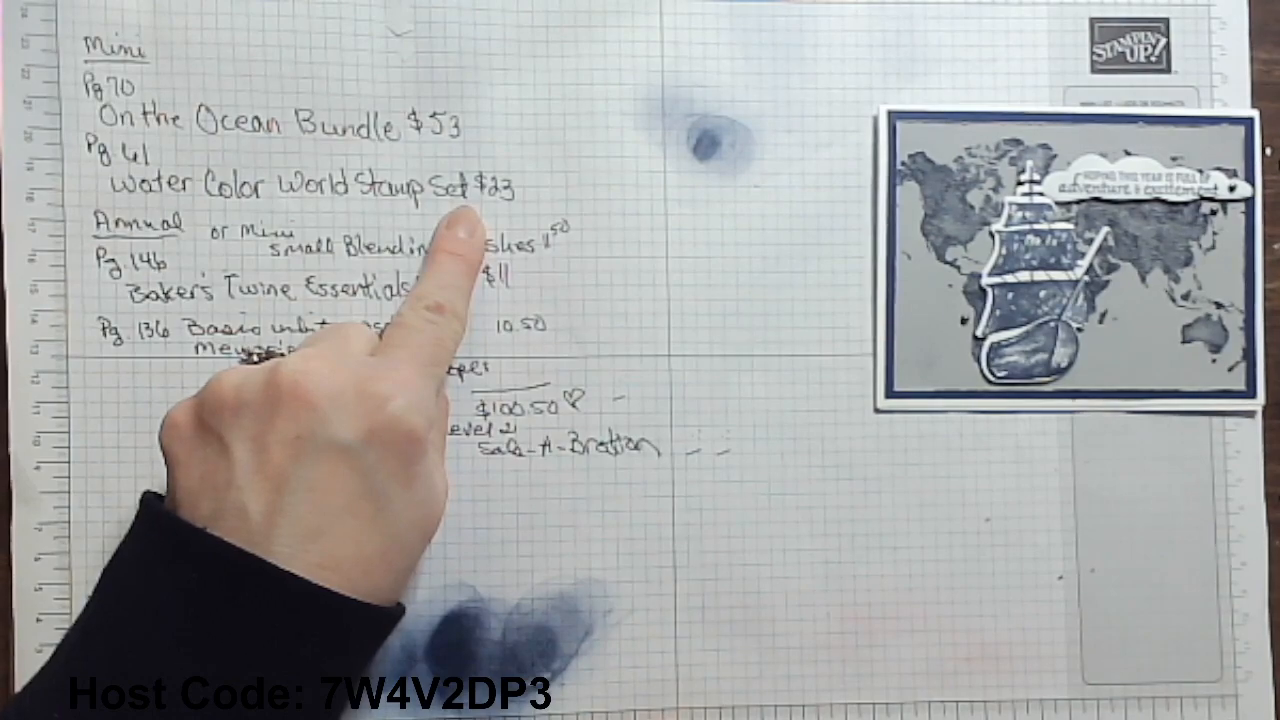